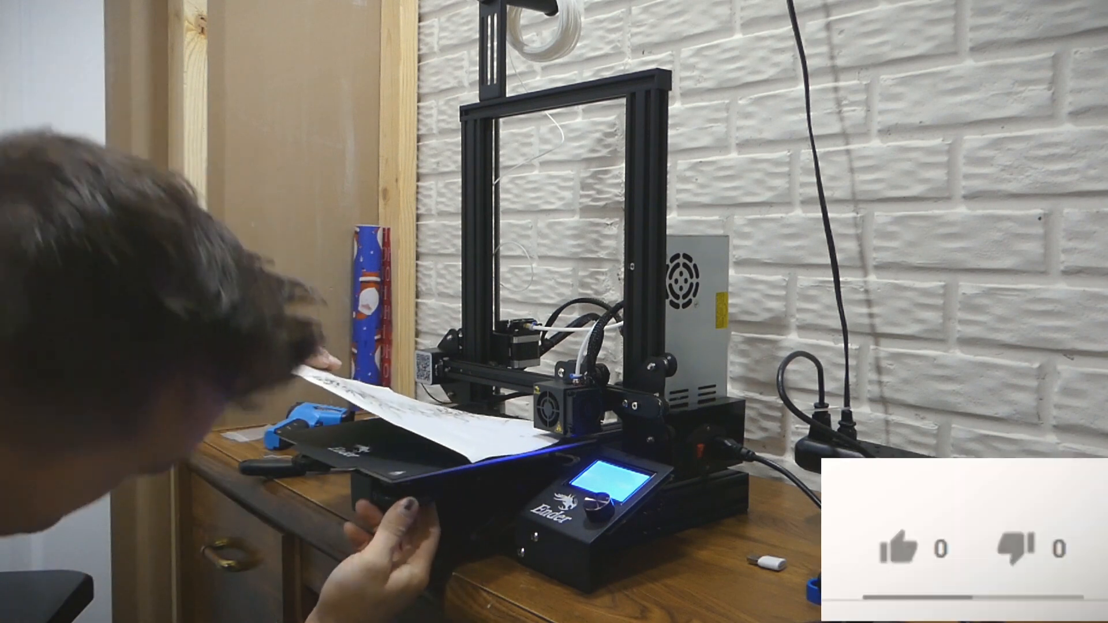
mouse_move(912, 559)
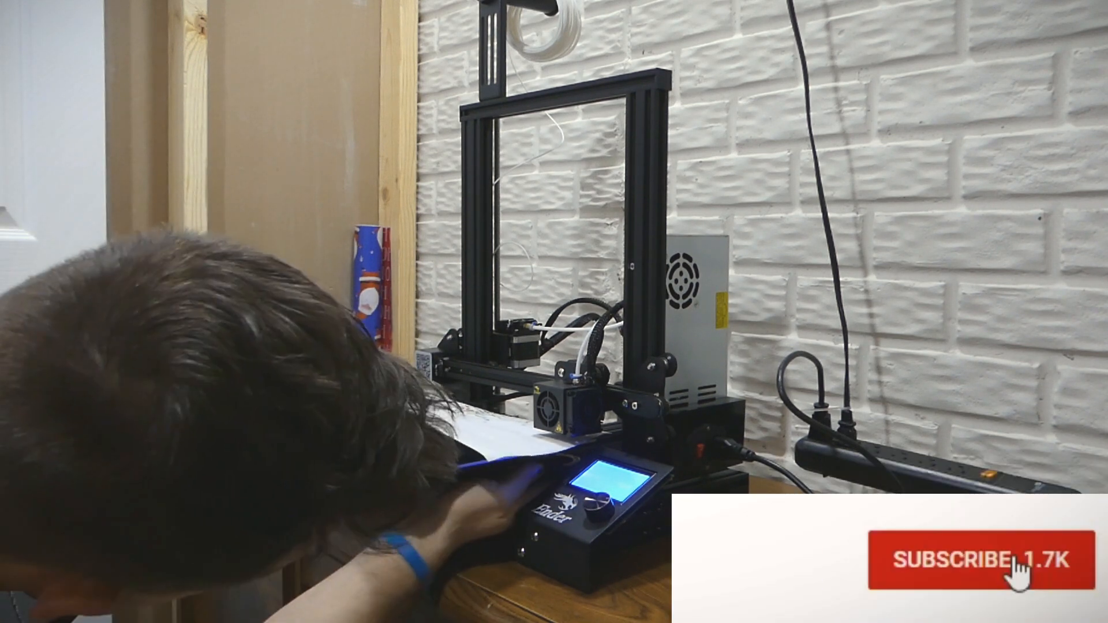
left_click(955, 566)
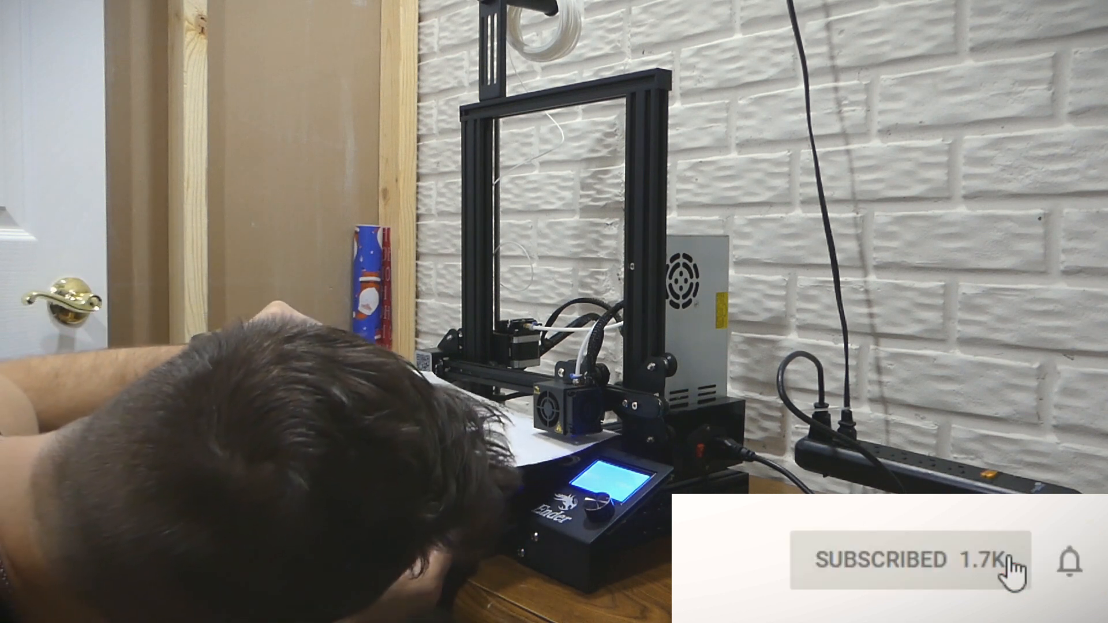